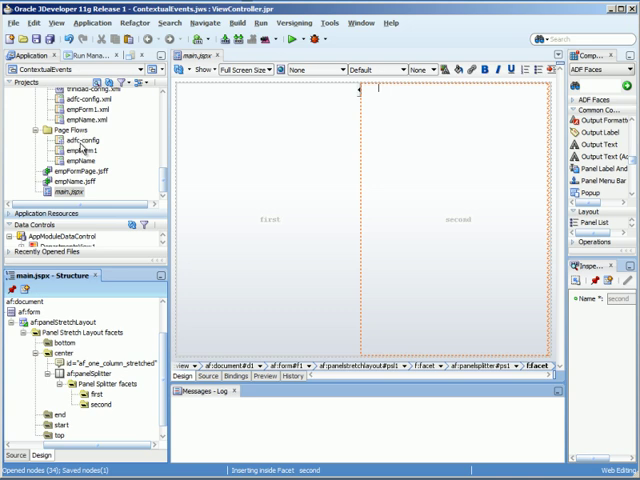
Step: Browse the task flows and open the empFormPage.jsff and empName.jsff fragments
{"action": "left_click", "coordinate": [66, 141]}
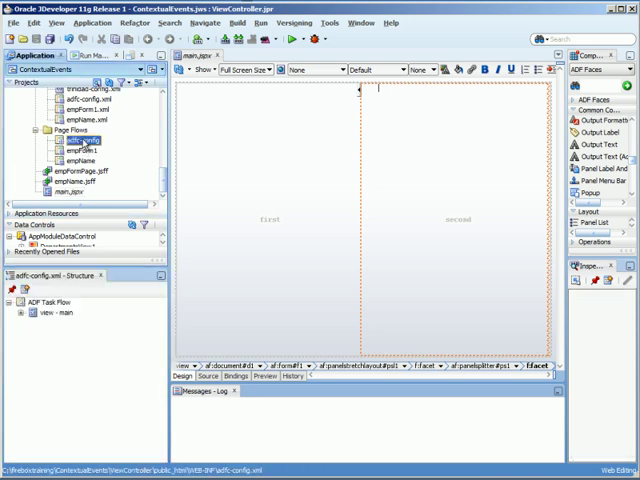
{"action": "left_click", "coordinate": [71, 151]}
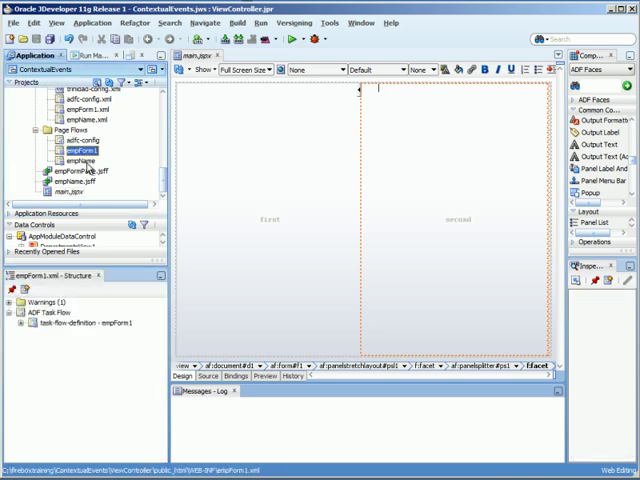
{"action": "left_click", "coordinate": [75, 160]}
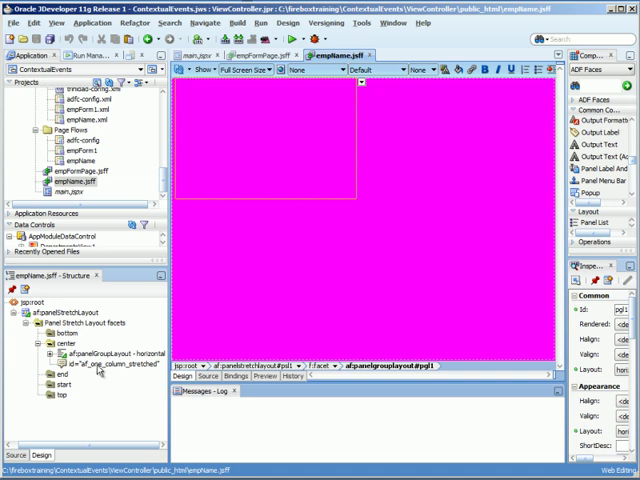
Step: Add two output texts to empName's horizontal panel group and select outputText1's Binding property
{"action": "left_click", "coordinate": [41, 352]}
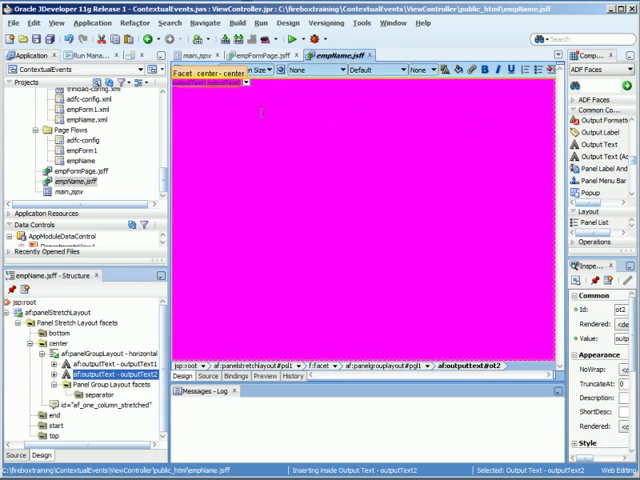
{"action": "left_click", "coordinate": [95, 345]}
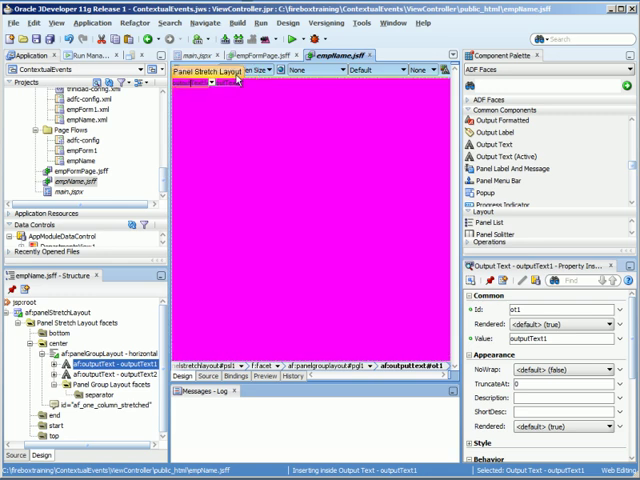
{"action": "scroll", "scroll_direction": "down", "scroll_amount": 3}
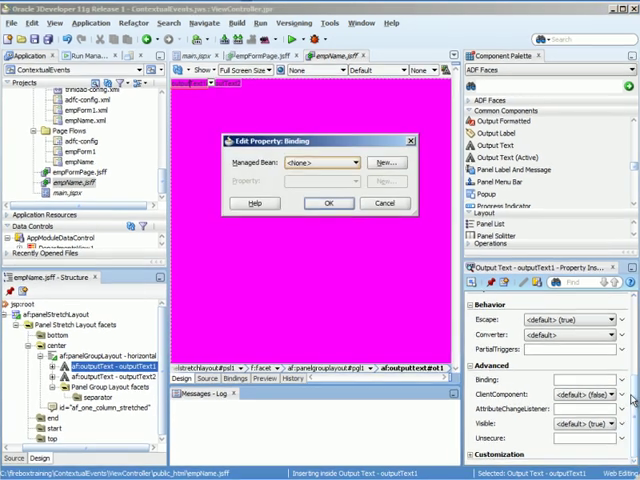
Step: Bind outputText1 to a new fNameField property in a new NameBean managed bean (com.fbt)
{"action": "left_click", "coordinate": [386, 162]}
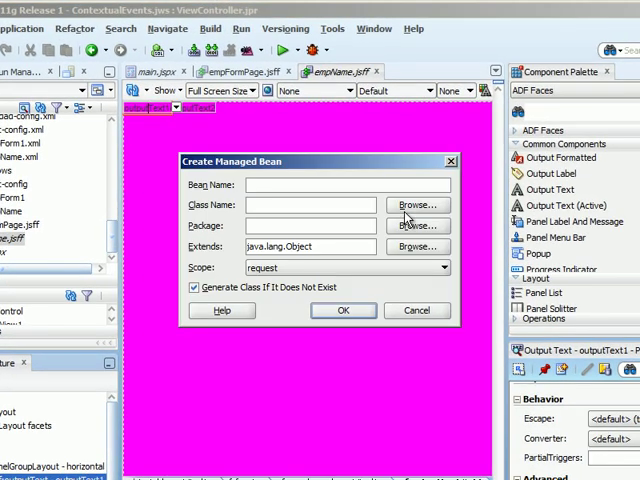
{"action": "type", "text": "NameBean"}
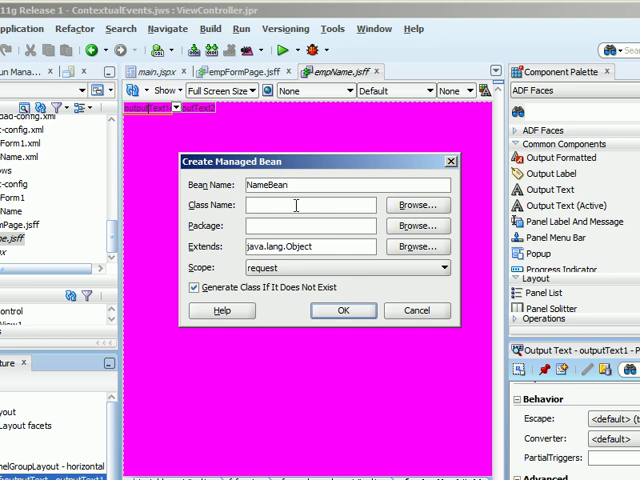
{"action": "type", "text": "NameBean"}
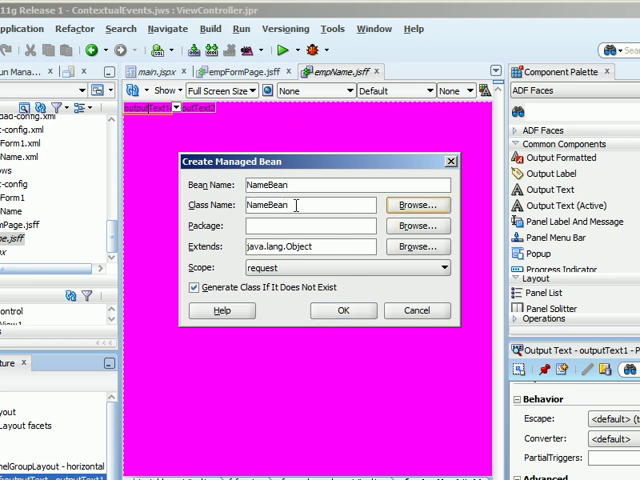
{"action": "type", "text": "com.fbt"}
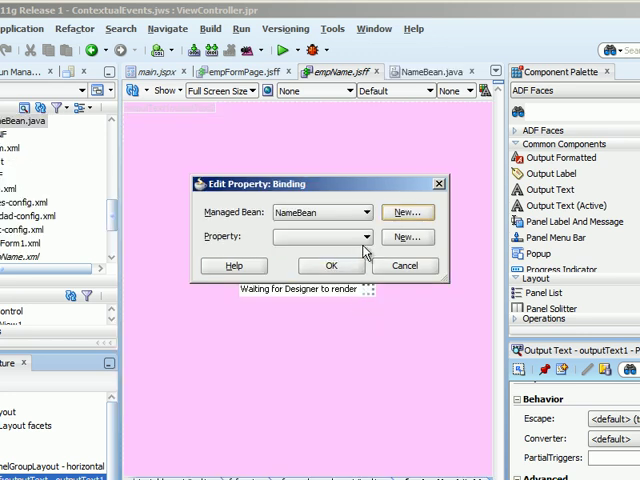
{"action": "left_click", "coordinate": [408, 236]}
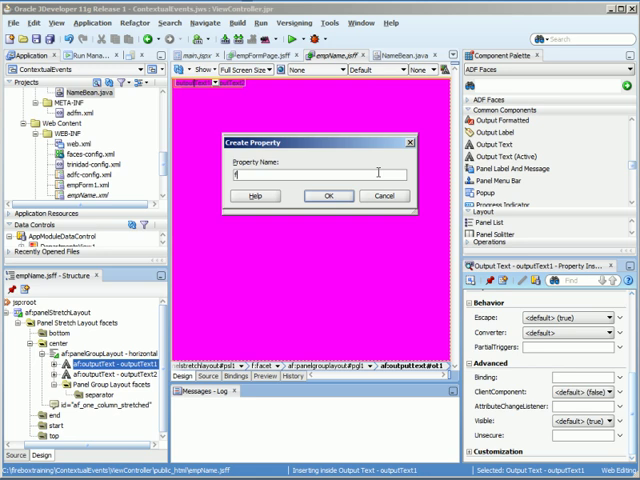
{"action": "type", "text": "fNameField"}
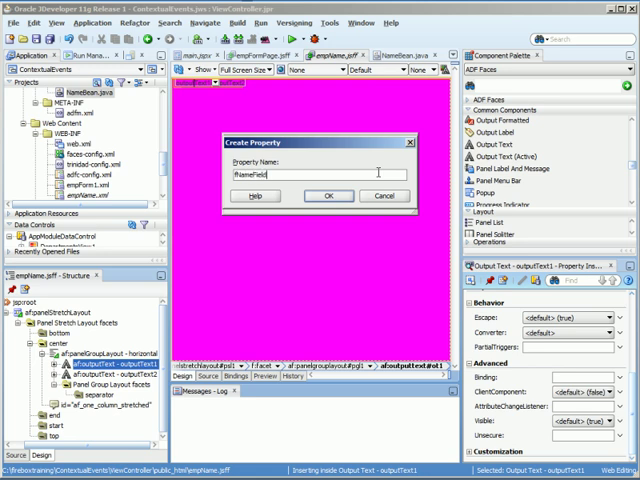
{"action": "left_click", "coordinate": [322, 196]}
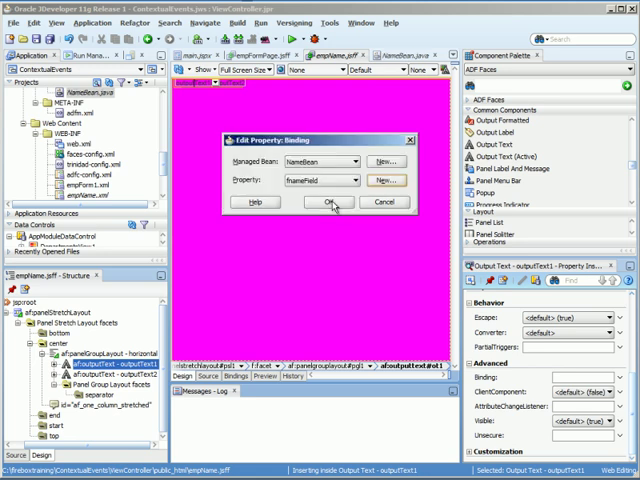
{"action": "left_click", "coordinate": [330, 202]}
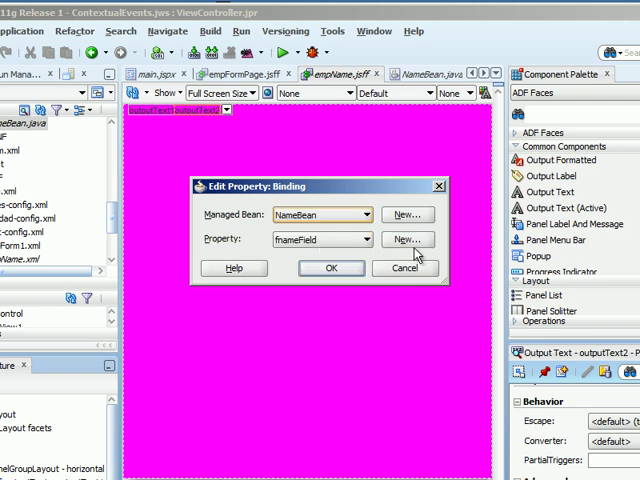
Step: Bind the second output text to a new lNameField property in NameBean
{"action": "left_click", "coordinate": [408, 239]}
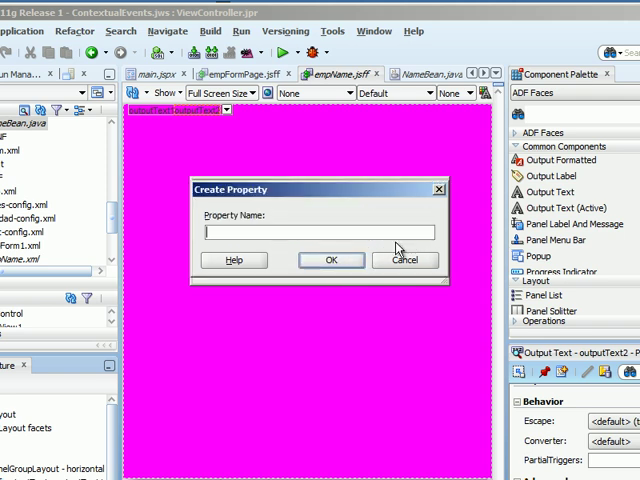
{"action": "type", "text": "NameField"}
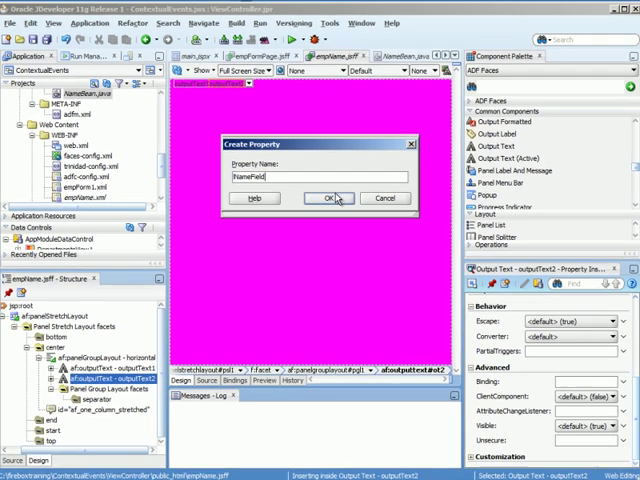
{"action": "left_click", "coordinate": [330, 198]}
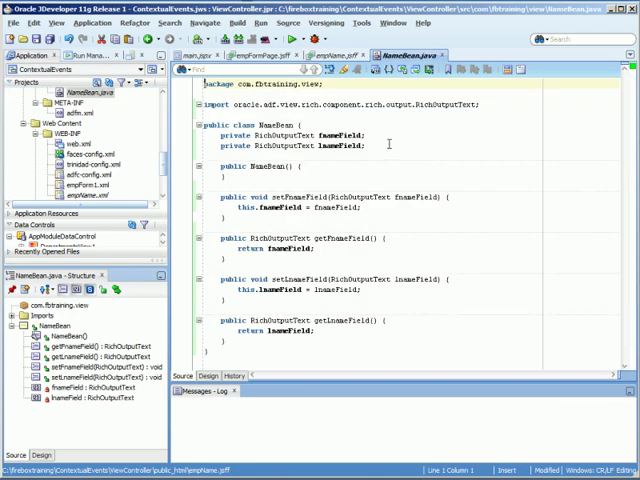
Step: Declare private String fname and lname in NameBean and select all their accessors
{"action": "type", "text": "privat"}
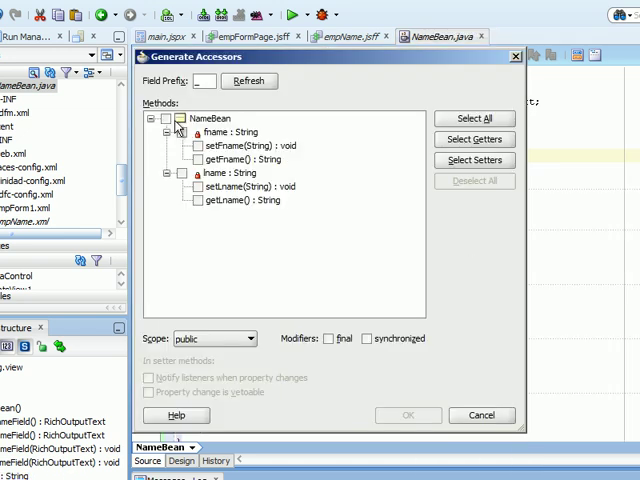
{"action": "left_click", "coordinate": [408, 415]}
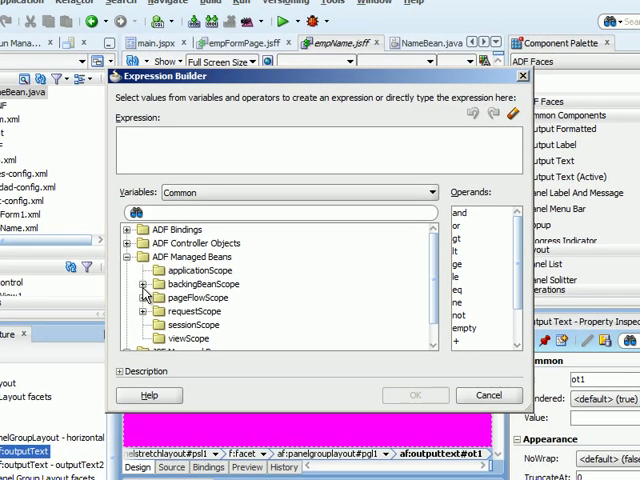
Step: Set outputText1's Value to the backingBeanScope NameBean fname expression
{"action": "left_click", "coordinate": [146, 284]}
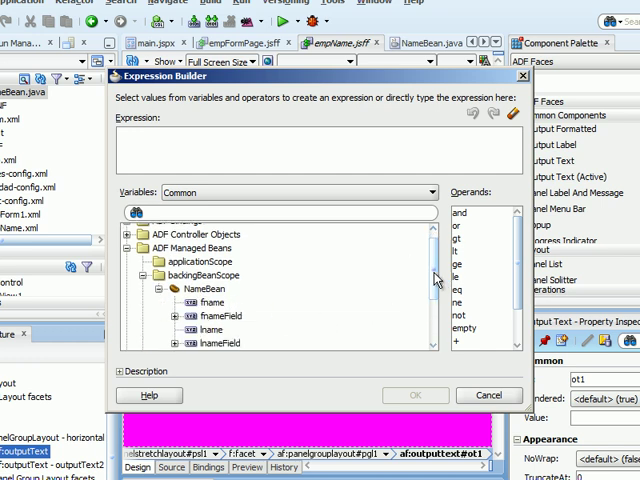
{"action": "scroll", "scroll_direction": "down", "scroll_amount": 3}
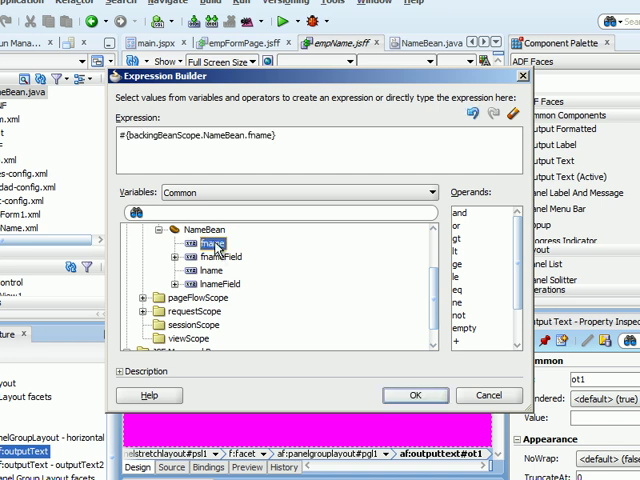
{"action": "left_click", "coordinate": [414, 395]}
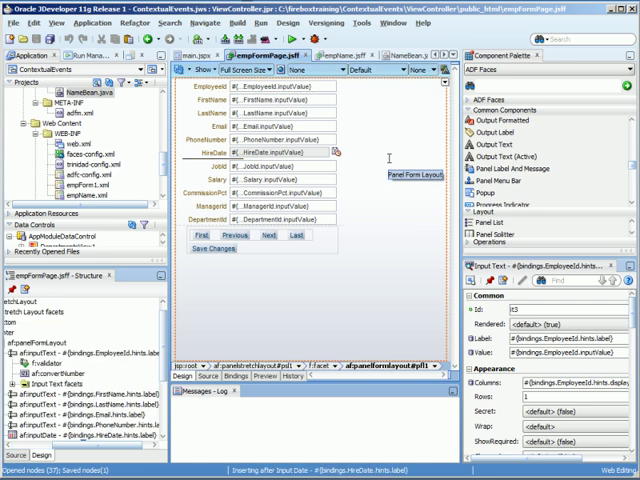
Step: Select the LastName input field and scroll to its Contextual Events properties
{"action": "left_click", "coordinate": [265, 117]}
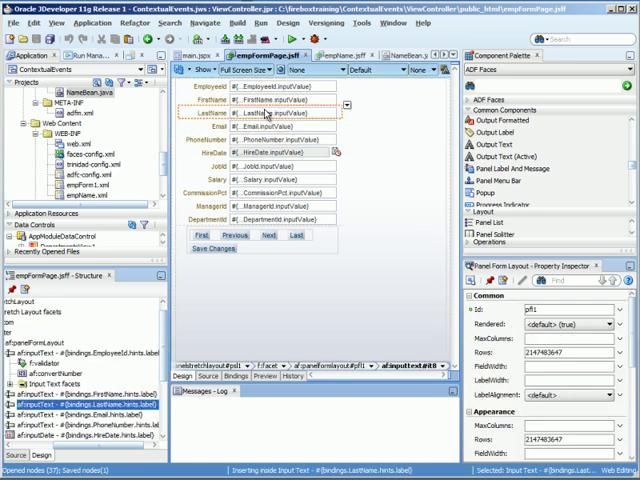
{"action": "left_click", "coordinate": [272, 114]}
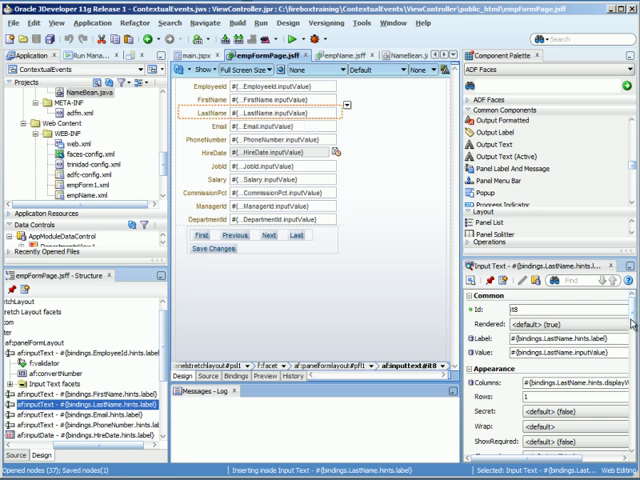
{"action": "scroll", "scroll_direction": "down", "scroll_amount": 3}
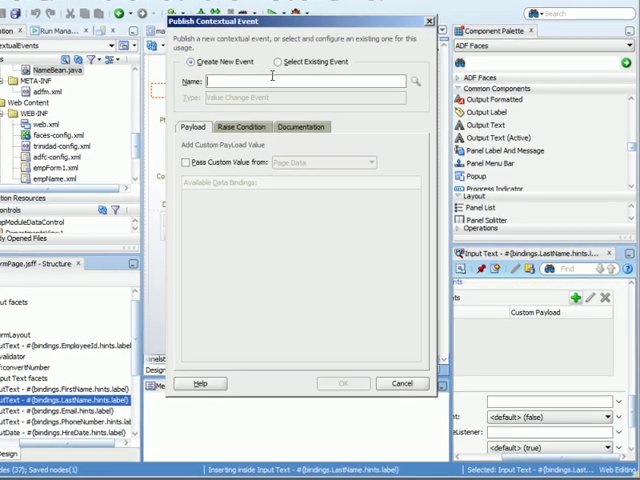
Step: Create the LastNameChangeEvent event and open the page's data bindings
{"action": "type", "text": "LastNameChangeEvent"}
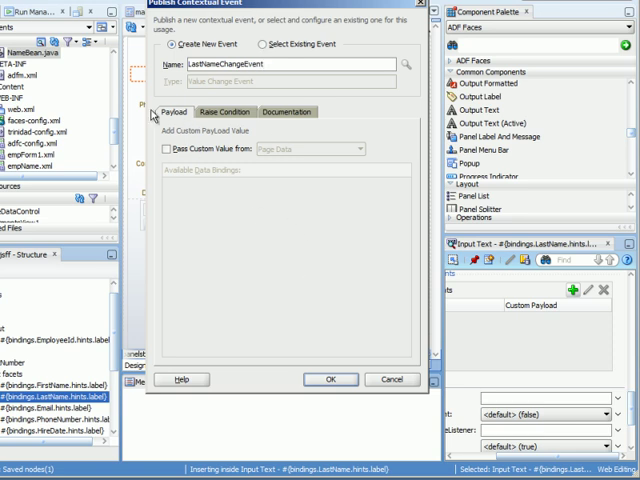
{"action": "left_click", "coordinate": [330, 379]}
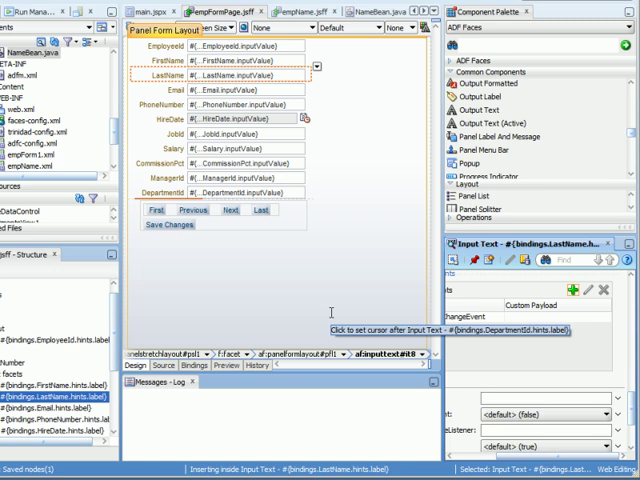
{"action": "left_click", "coordinate": [201, 365]}
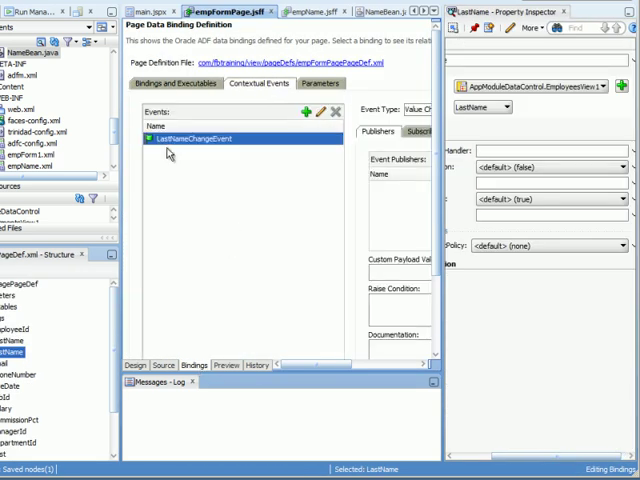
{"action": "mouse_move", "coordinate": [267, 250]}
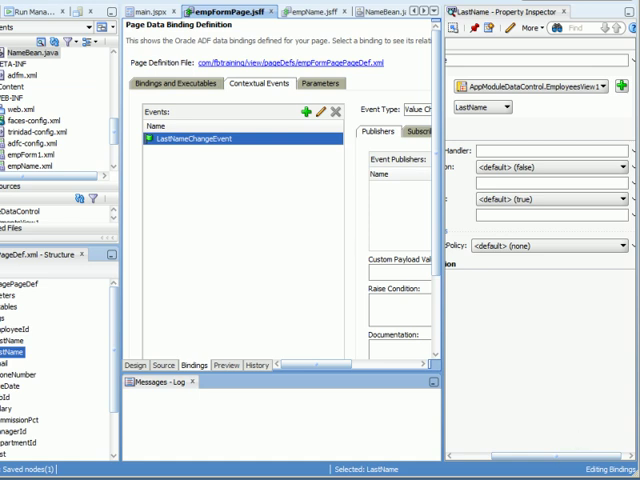
{"action": "mouse_move", "coordinate": [103, 130]}
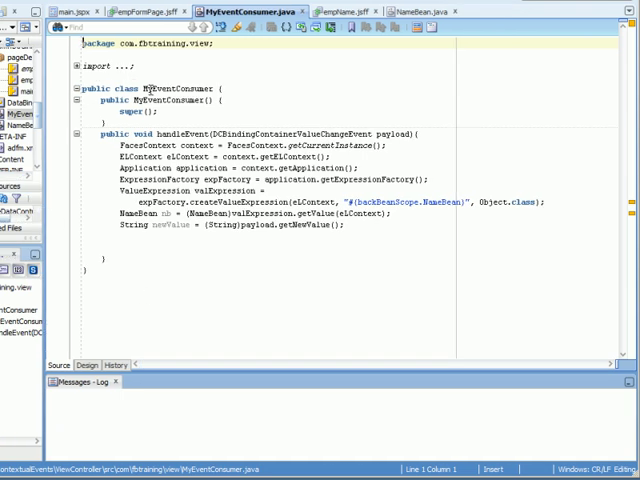
Step: Review MyEventConsumer's handleEvent code and place the cursor after the newValue statement
{"action": "double_click", "coordinate": [160, 87]}
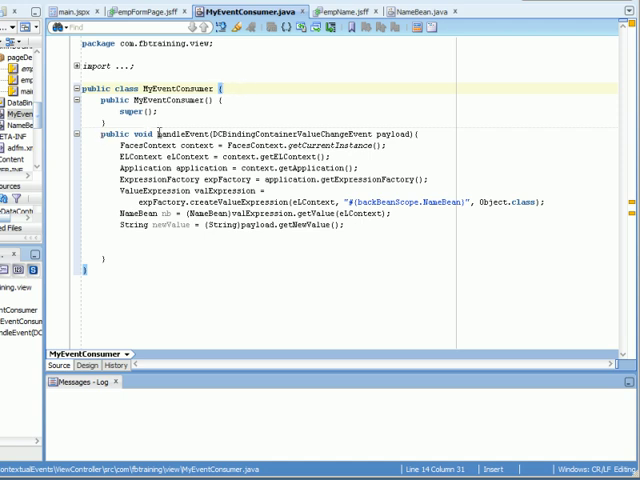
{"action": "double_click", "coordinate": [182, 134]}
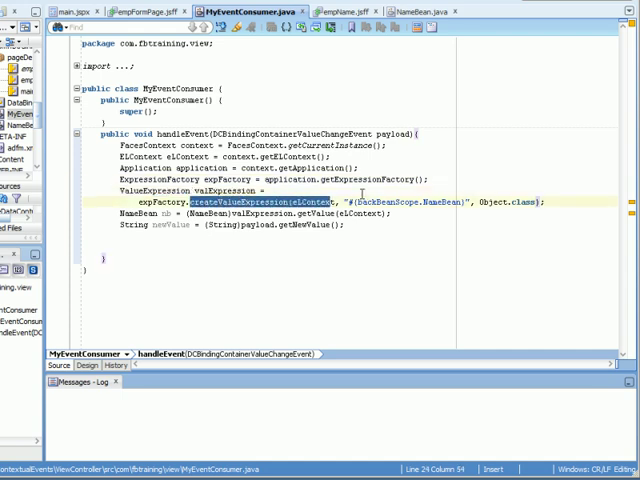
{"action": "double_click", "coordinate": [410, 200]}
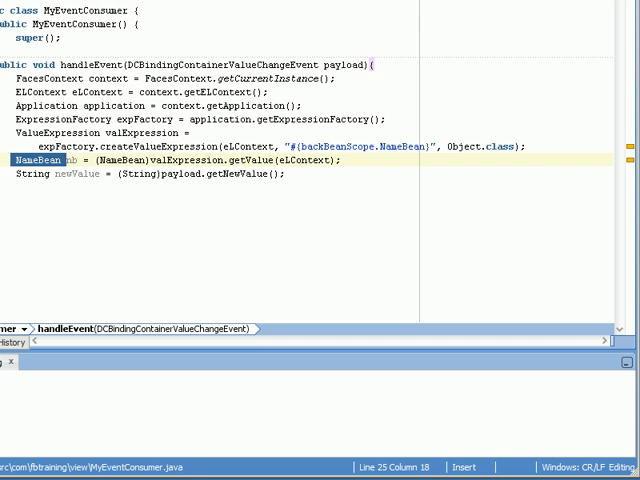
{"action": "mouse_move", "coordinate": [313, 206]}
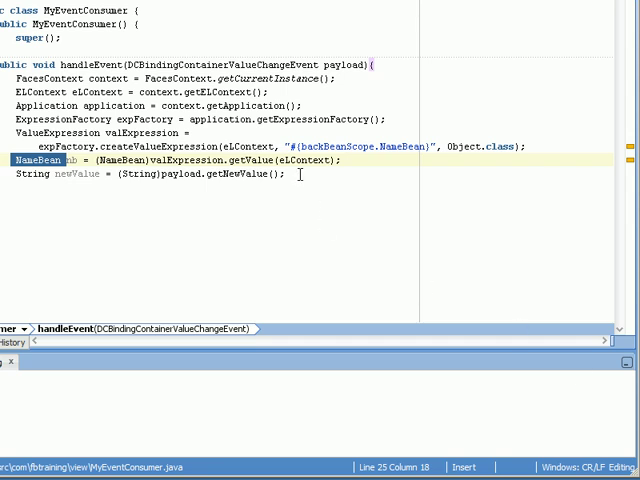
{"action": "left_click", "coordinate": [282, 177]}
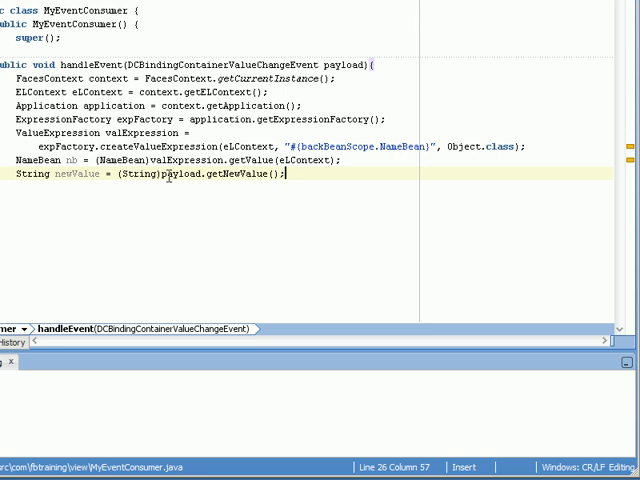
{"action": "double_click", "coordinate": [182, 174]}
{"action": "type", "text": "nb.set"}
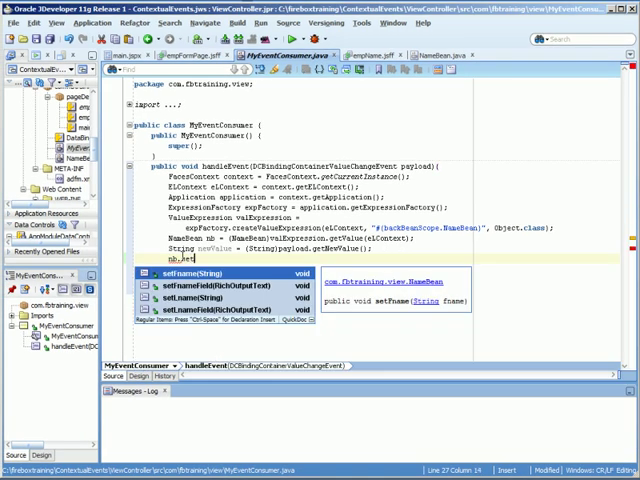
Step: Code nb.setlname(newValue), get AdfFacesContext as adfCtx, and add nb's lname field as partial target
{"action": "type", "text": "lue);"}
{"action": "type", "text": "AdfFaces"}
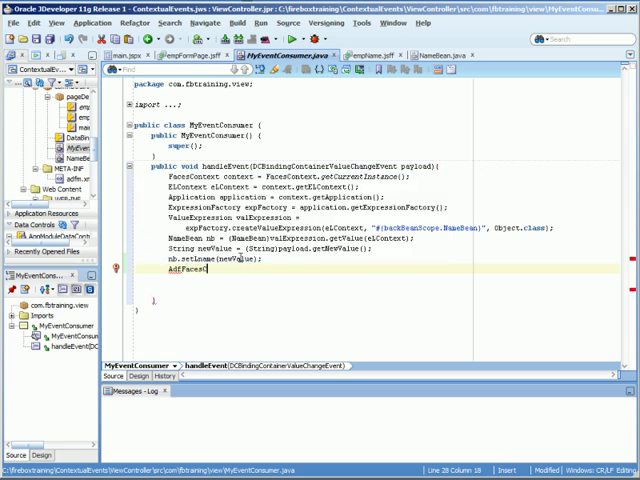
{"action": "type", "text": "Context.getCurrentInstance();"}
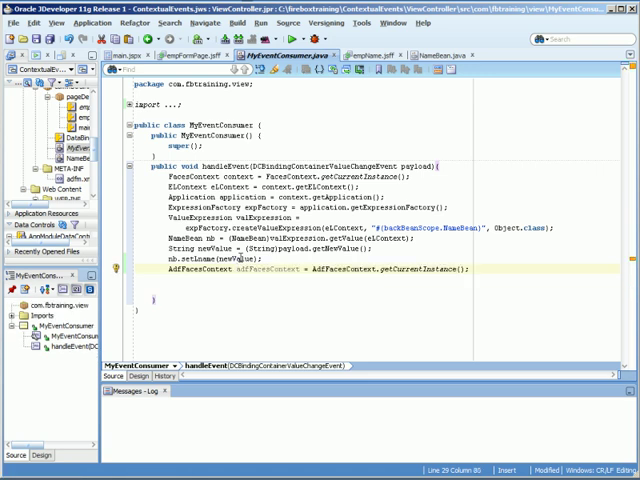
{"action": "double_click", "coordinate": [270, 271]}
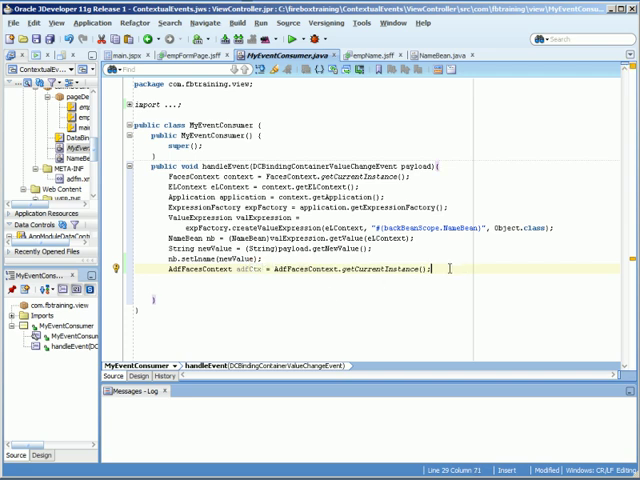
{"action": "type", "text": "adfc"}
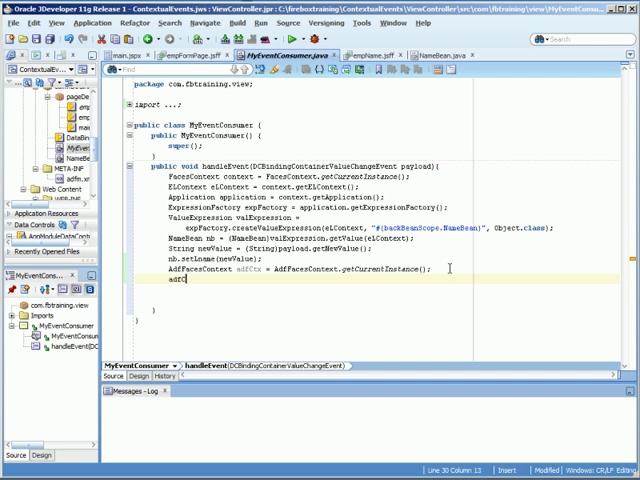
{"action": "type", "text": "add"}
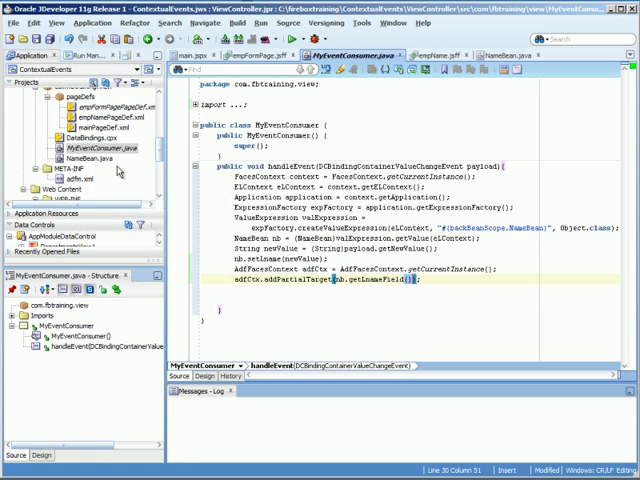
Step: Create a data control from MyEventConsumer.java
{"action": "right_click", "coordinate": [95, 146]}
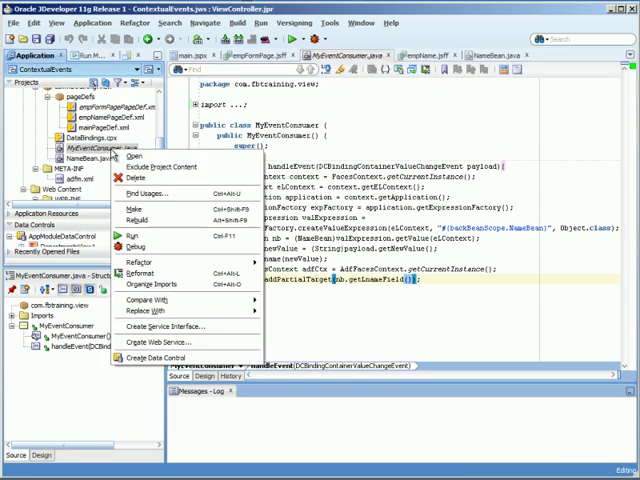
{"action": "left_click", "coordinate": [160, 354]}
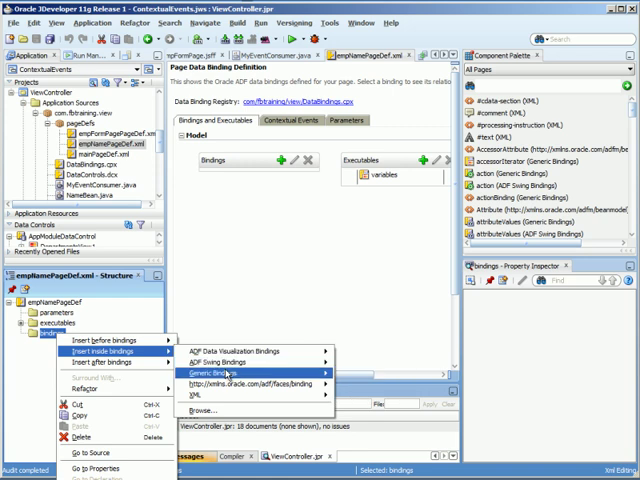
Step: Insert a generic action binding for MyEventConsumer's handleEvent operation into empName's bindings
{"action": "left_click", "coordinate": [230, 373]}
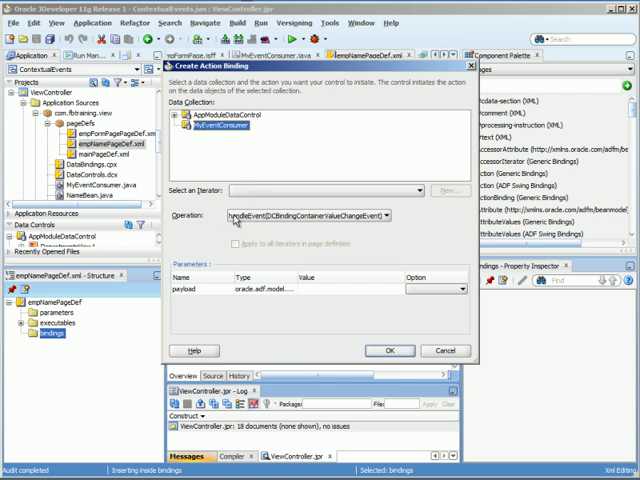
{"action": "mouse_move", "coordinate": [211, 294]}
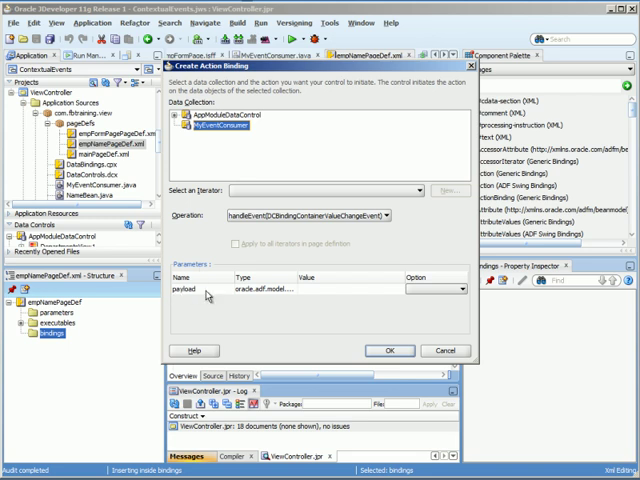
{"action": "mouse_move", "coordinate": [207, 297]}
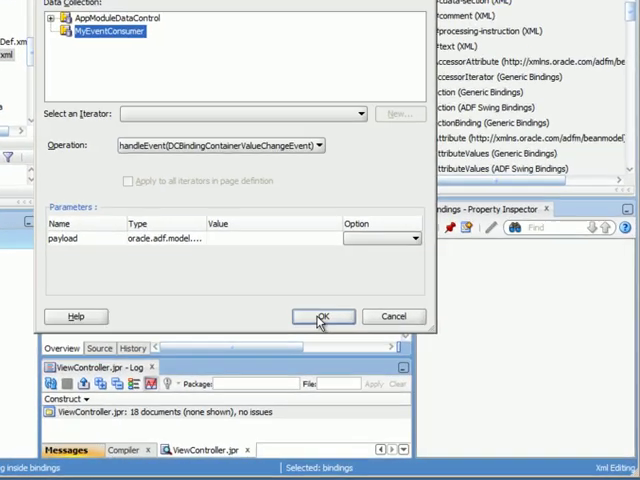
{"action": "left_click", "coordinate": [322, 316]}
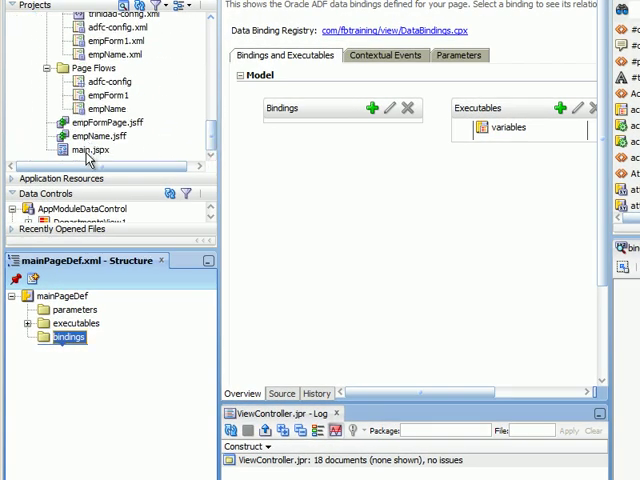
Step: Place empForm1 and empName task flows as regions in main.jspx's two split-pane facets
{"action": "double_click", "coordinate": [82, 149]}
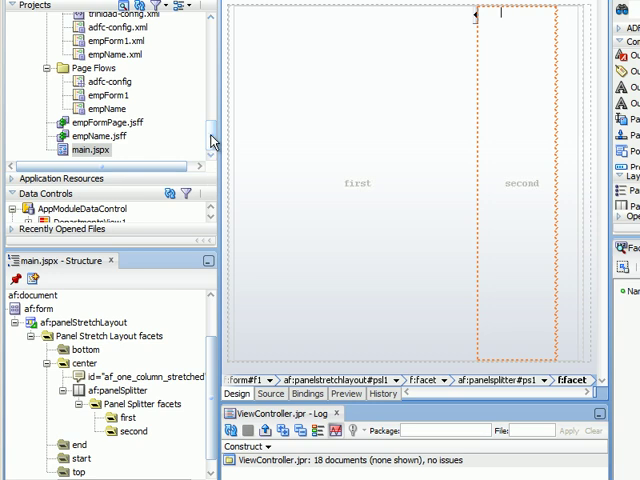
{"action": "scroll", "scroll_direction": "up", "scroll_amount": 3}
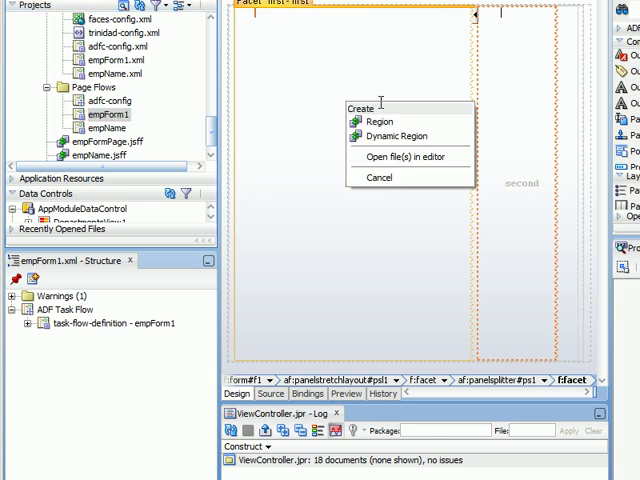
{"action": "left_click", "coordinate": [379, 120]}
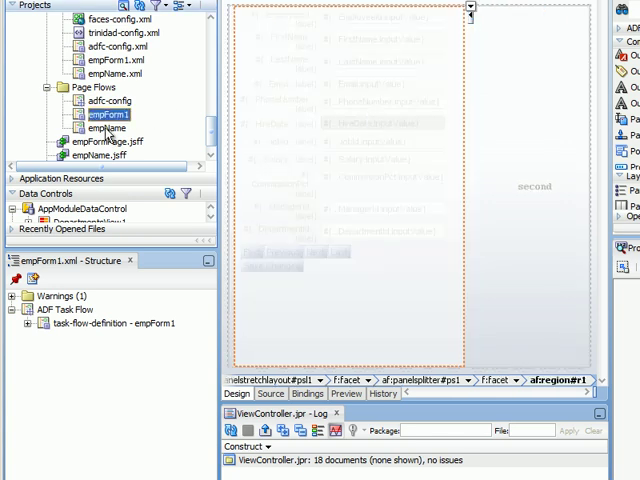
{"action": "left_click", "coordinate": [104, 128]}
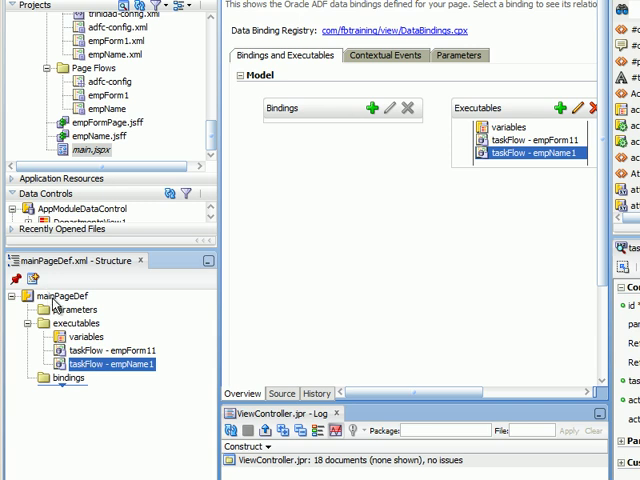
Step: Add an event map entry to mainPageDef with the LastName attribute as producer
{"action": "right_click", "coordinate": [53, 295]}
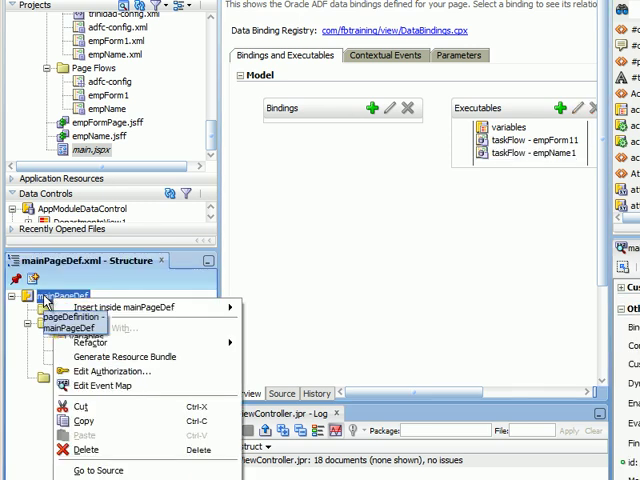
{"action": "left_click", "coordinate": [101, 385]}
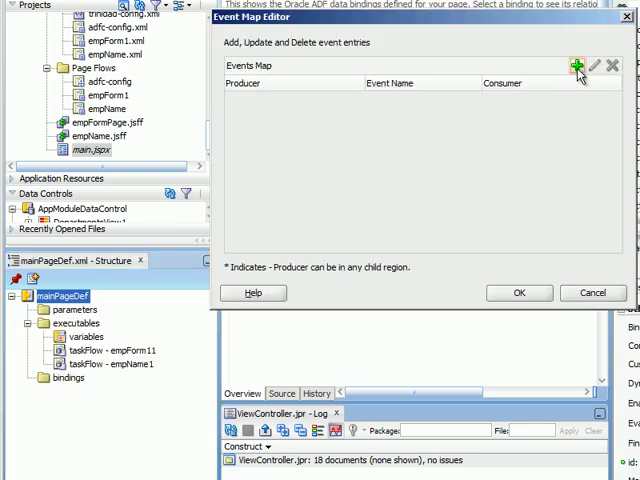
{"action": "left_click", "coordinate": [577, 65]}
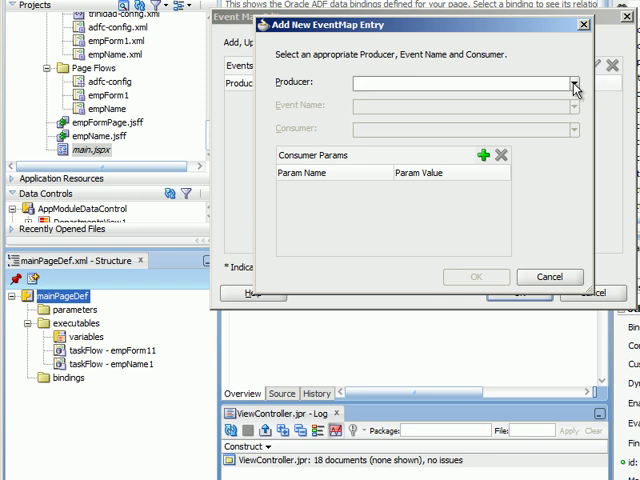
{"action": "left_click", "coordinate": [574, 82]}
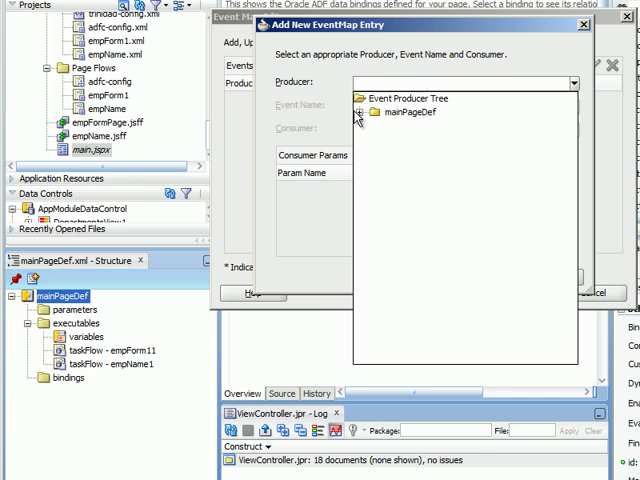
{"action": "left_click", "coordinate": [361, 112]}
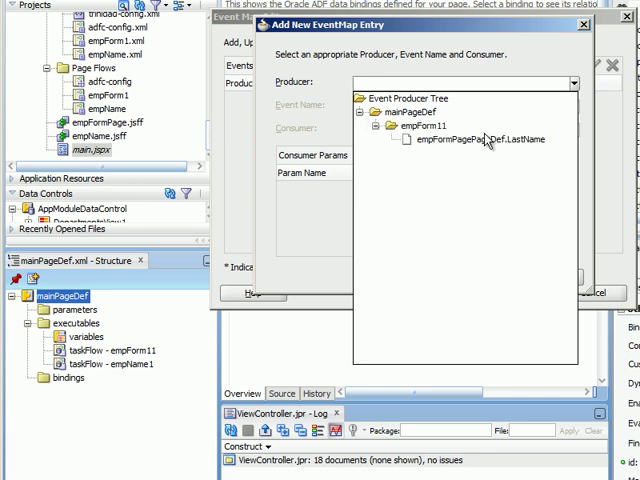
{"action": "left_click", "coordinate": [483, 140]}
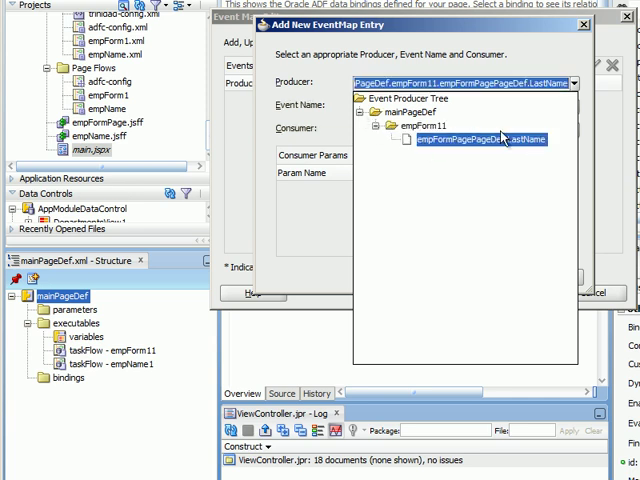
{"action": "left_click", "coordinate": [490, 140]}
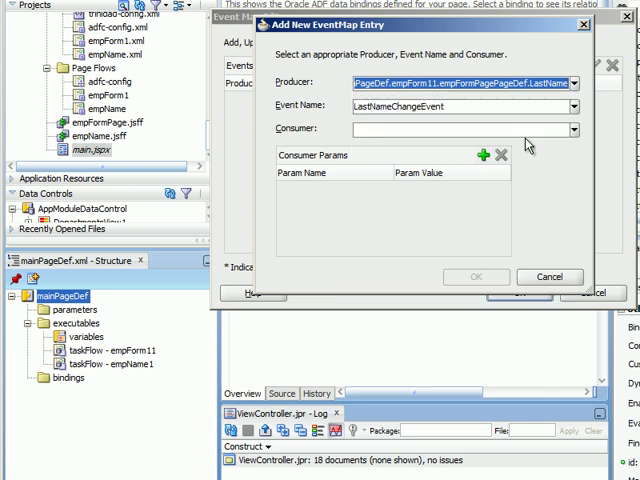
{"action": "mouse_move", "coordinate": [553, 128]}
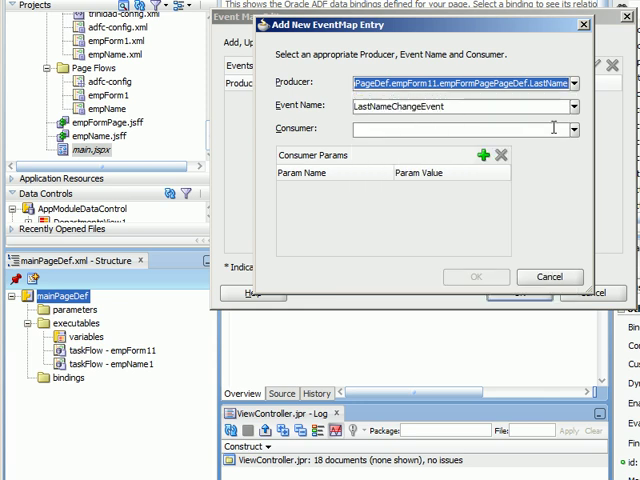
Step: Set empName1's handleEvent as consumer, passing parameter payload = #{payLoad}
{"action": "left_click", "coordinate": [573, 128]}
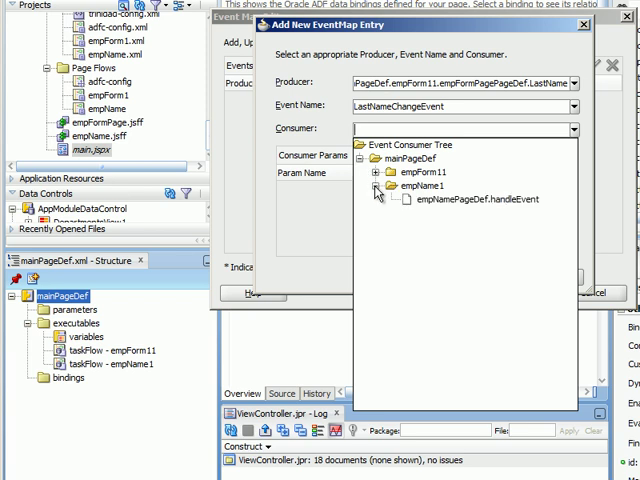
{"action": "left_click", "coordinate": [487, 199]}
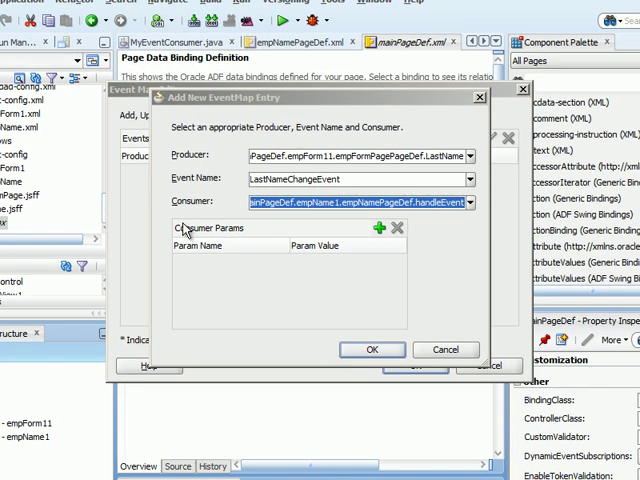
{"action": "left_click", "coordinate": [385, 228]}
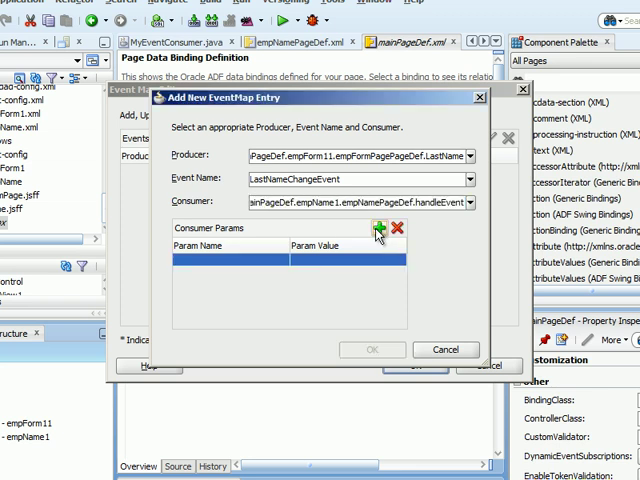
{"action": "left_click", "coordinate": [381, 228]}
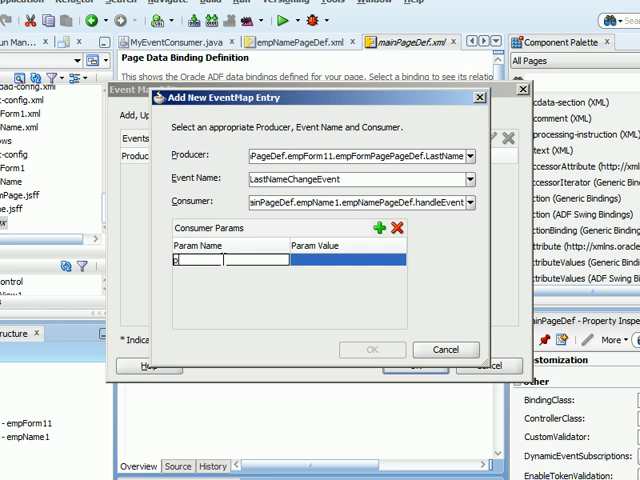
{"action": "type", "text": "payload"}
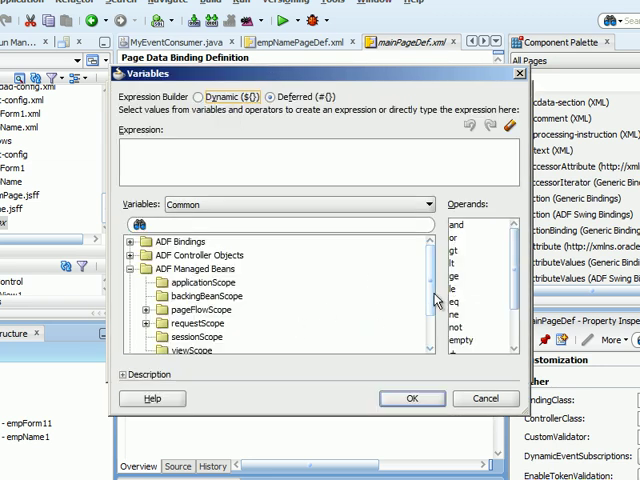
{"action": "scroll", "scroll_direction": "down", "scroll_amount": 3}
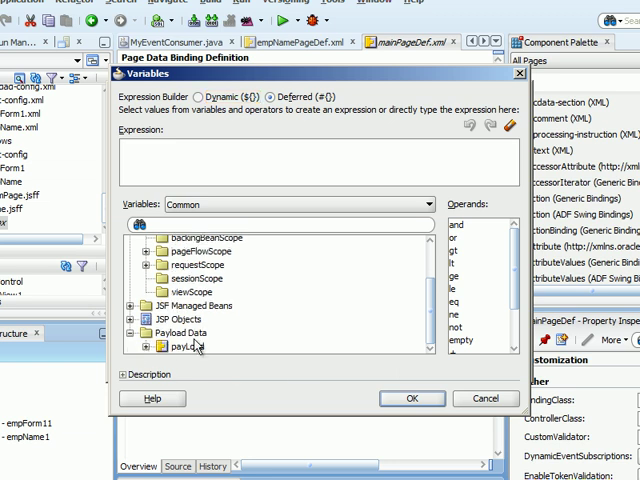
{"action": "double_click", "coordinate": [180, 347]}
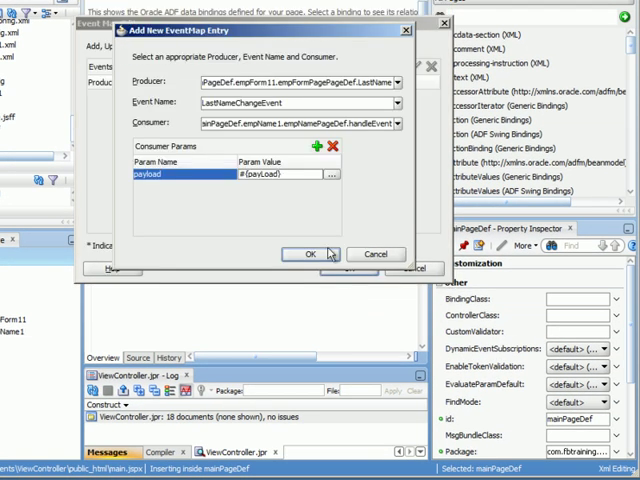
{"action": "left_click", "coordinate": [309, 253]}
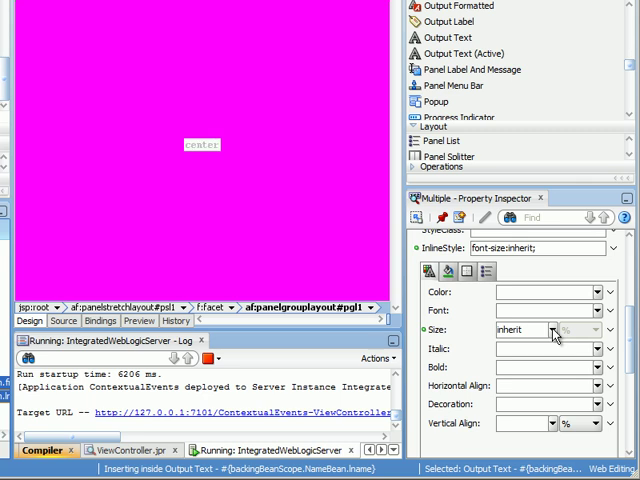
Step: Set the output text's font Size to large in the Property Inspector Style tab
{"action": "left_click", "coordinate": [554, 330]}
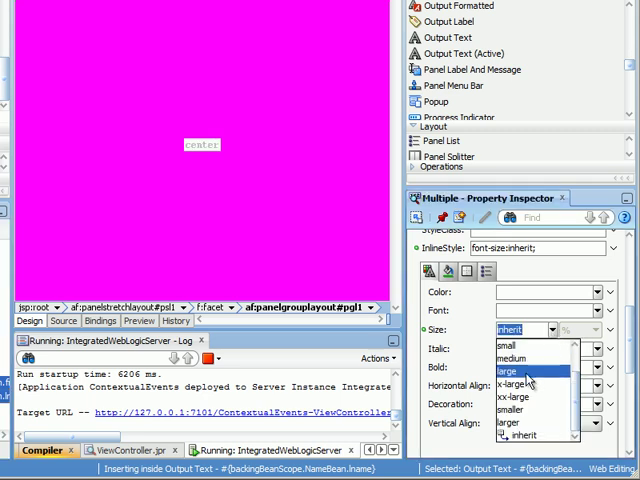
{"action": "left_click", "coordinate": [511, 370]}
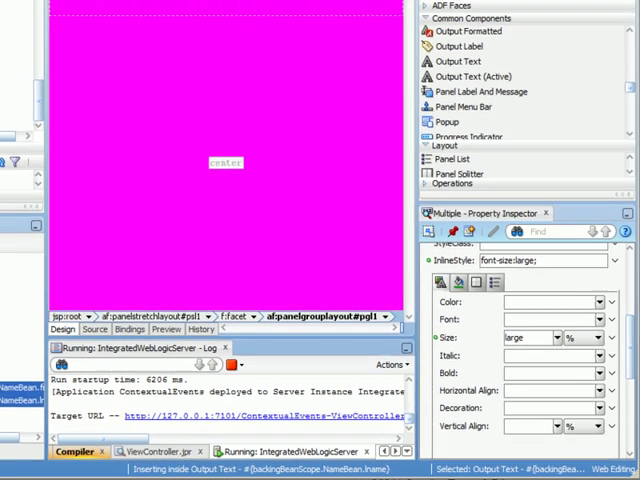